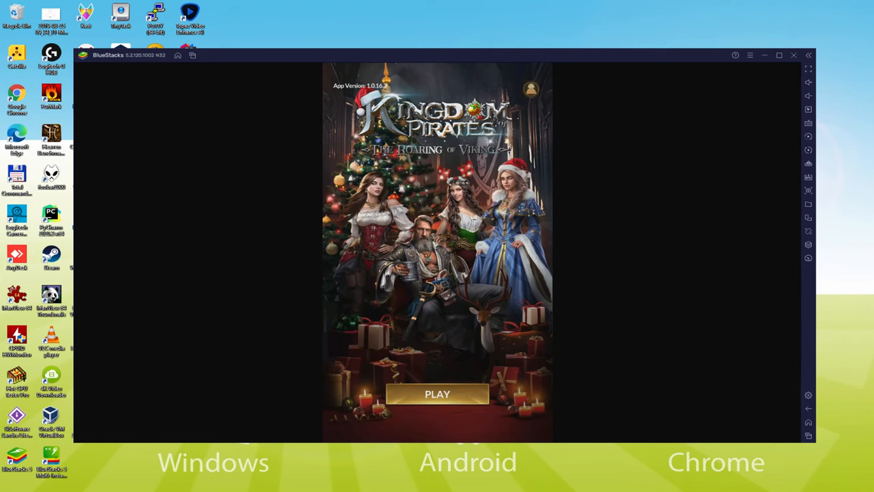
Start the game and embark on the Caribbean: Blood Sail campaign
click(437, 393)
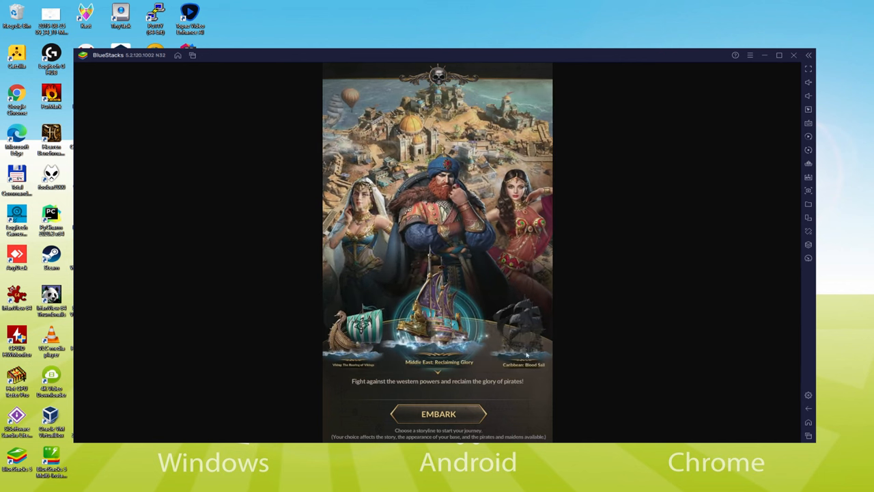
click(522, 317)
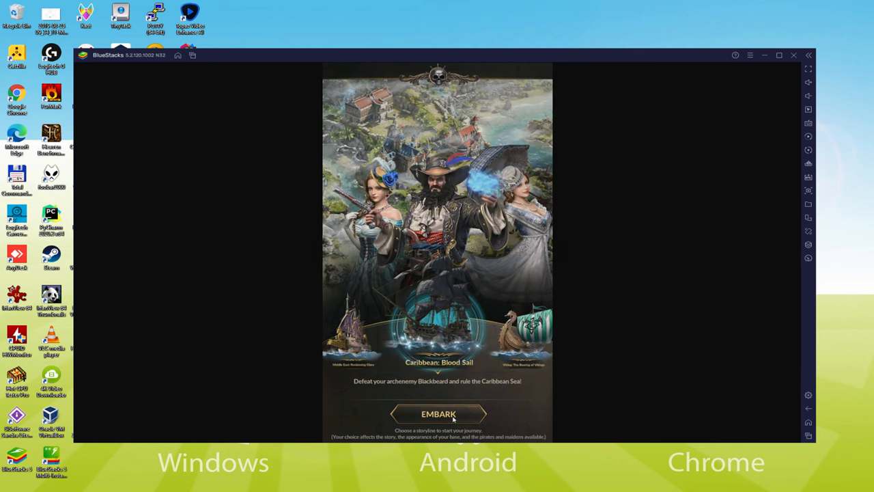
click(439, 413)
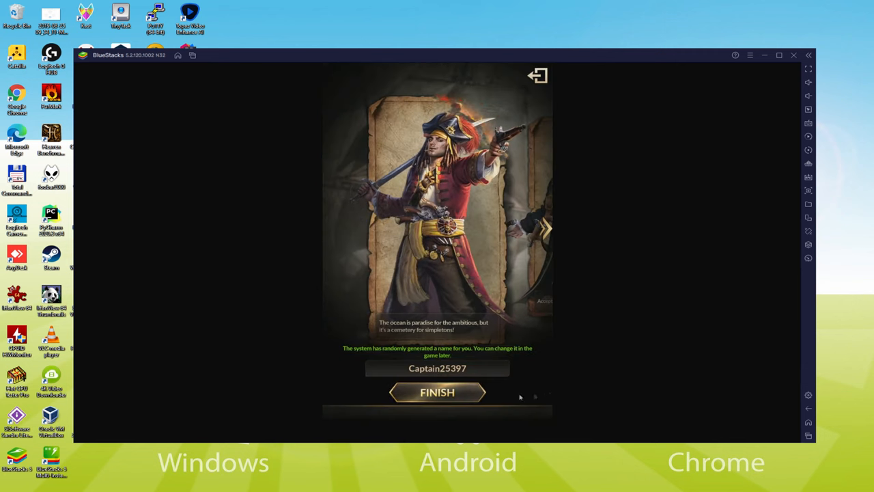
Rename the captain to 'Usitility', finish setup and advance the intro dialogue
click(437, 367)
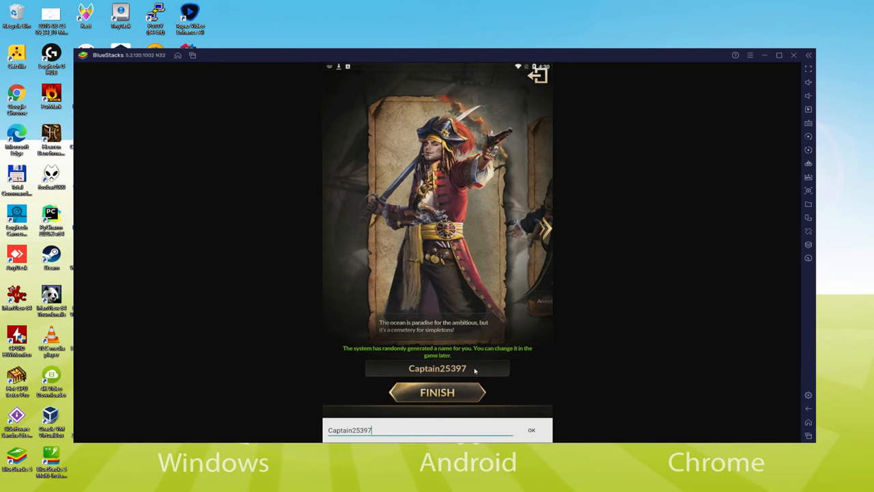
text(Usitility)
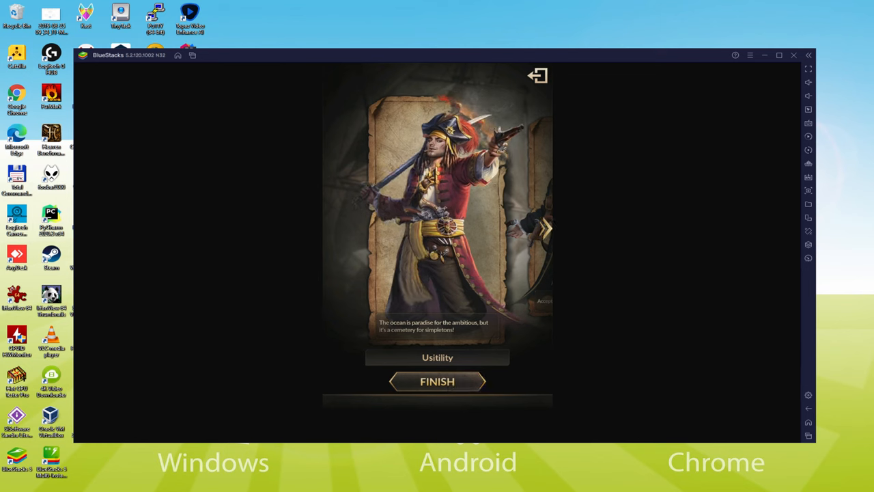
click(437, 381)
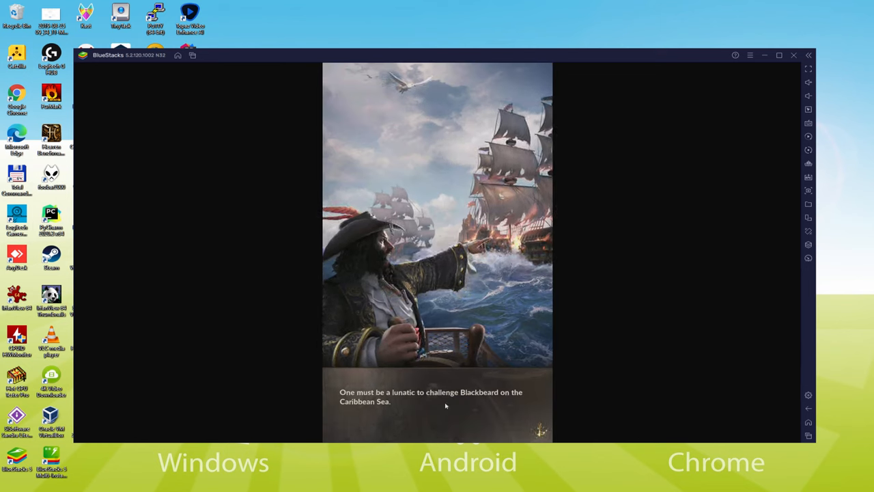
click(792, 55)
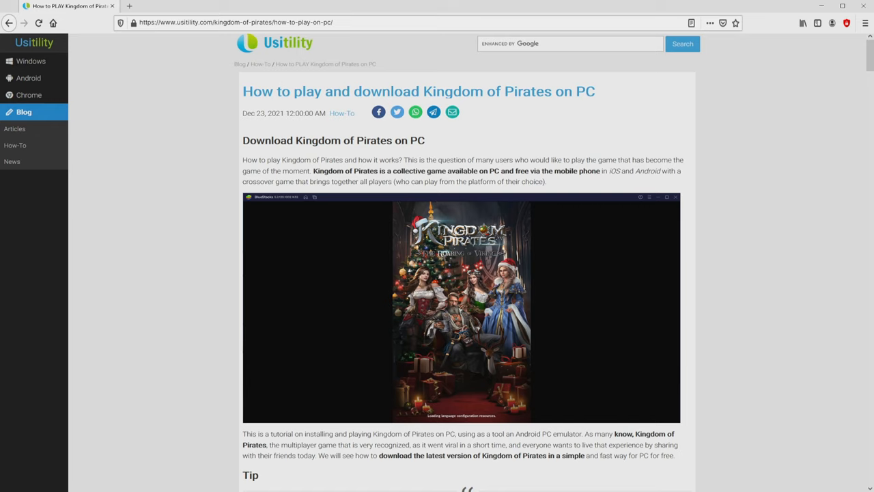
Scroll down the Usitility article and follow the Download Game on PC link
scroll(down, 3)
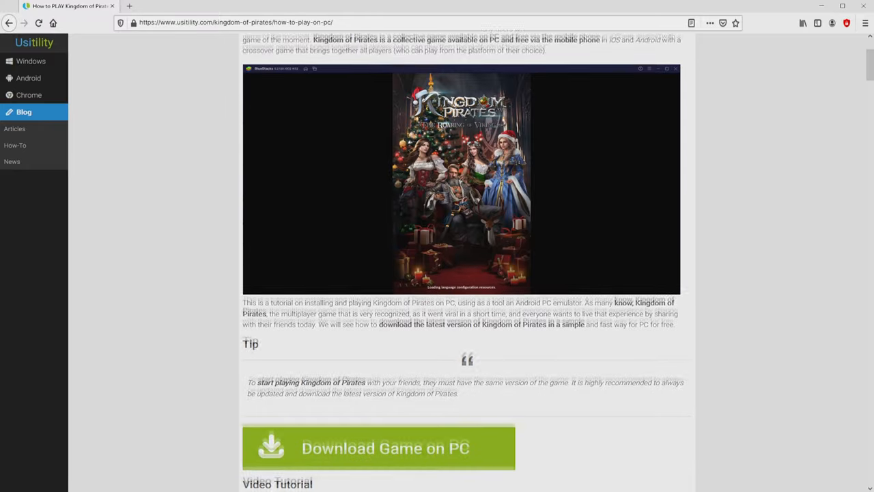
scroll(down, 3)
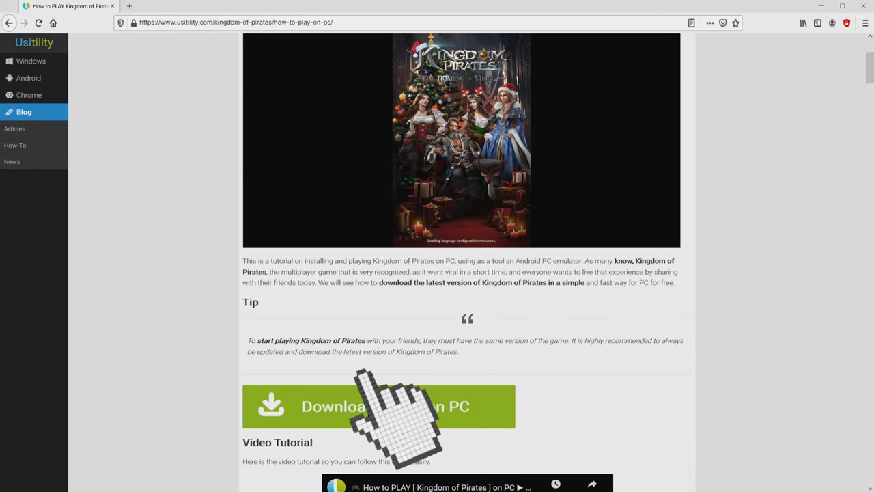
click(385, 407)
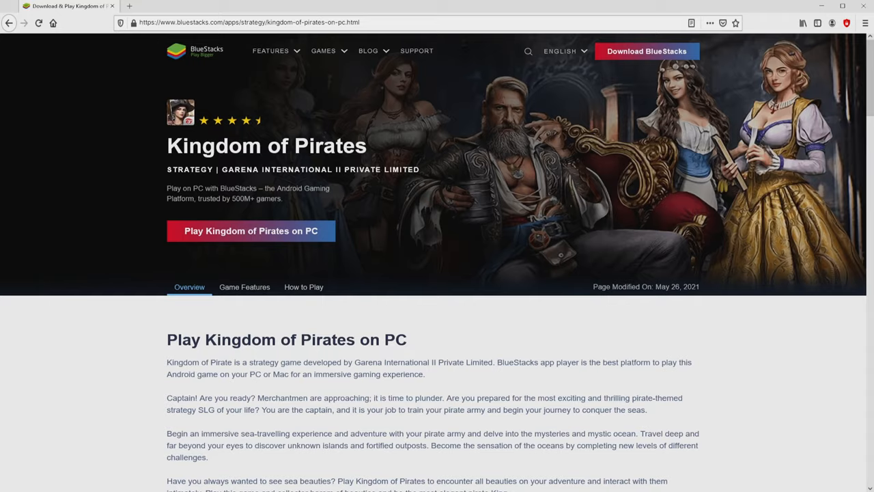
Browse the Game Features: Multi Instance, Multi Instance Sync and the next feature
scroll(down, 3)
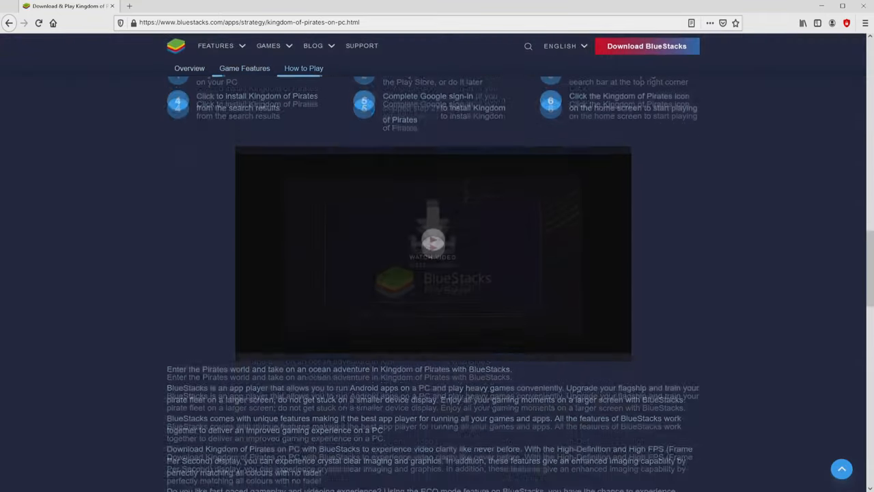
click(243, 68)
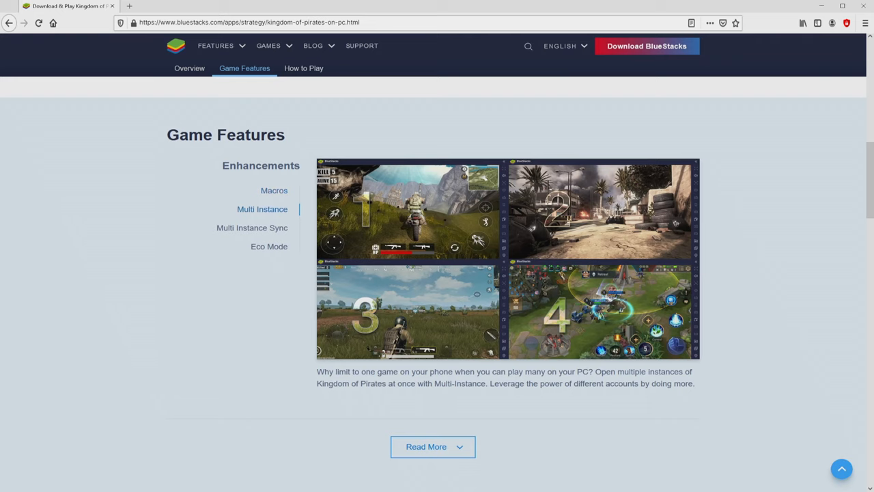
click(251, 227)
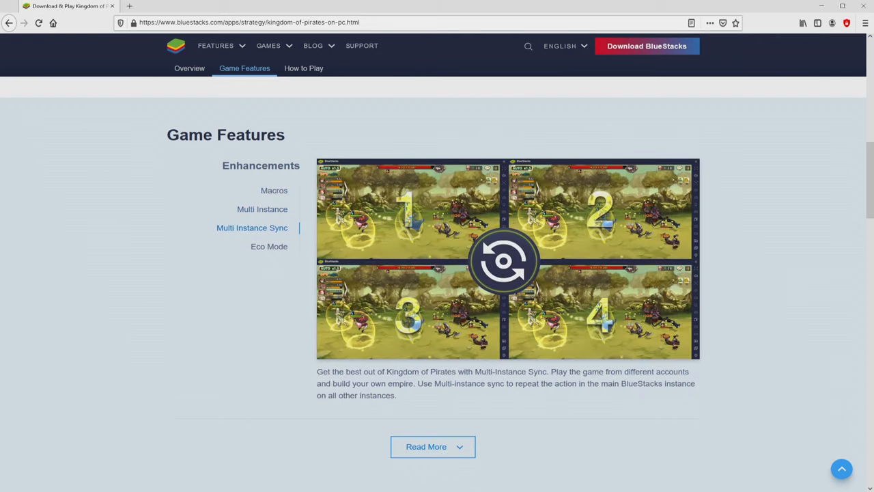
click(269, 246)
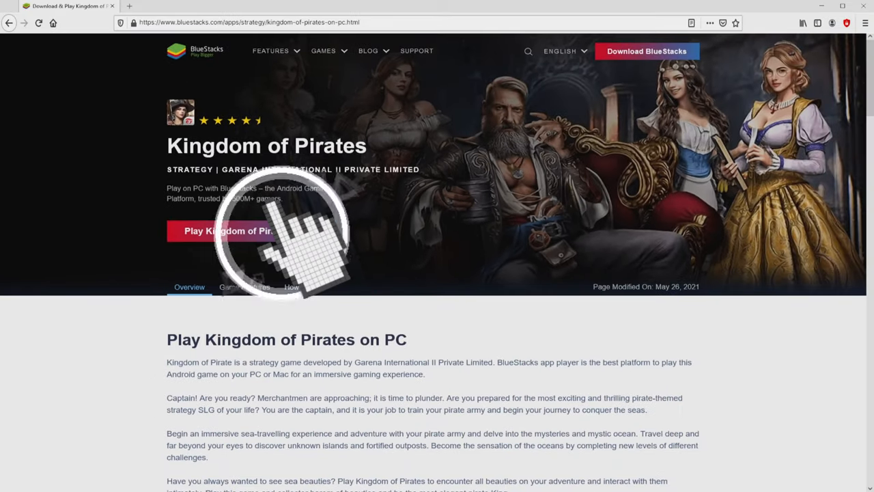
Download BlueStacks via Play Kingdom of Pirates on PC
click(251, 231)
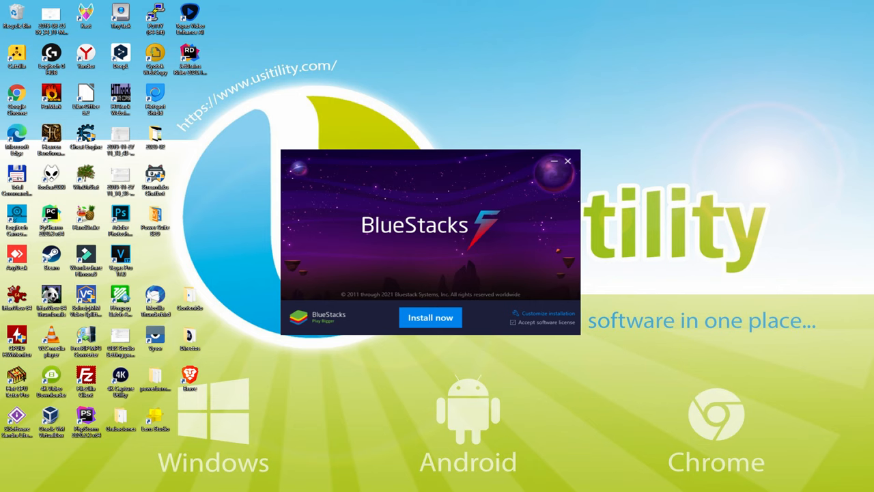
Run the downloaded BlueStacks installer so its setup window appears
click(430, 317)
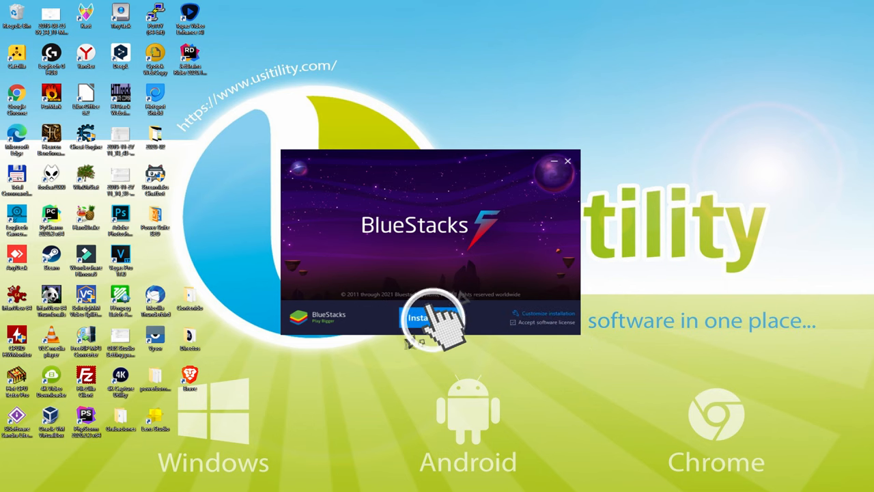
Install BlueStacks 5 through to its home screen with Play Store and Game Center
click(430, 319)
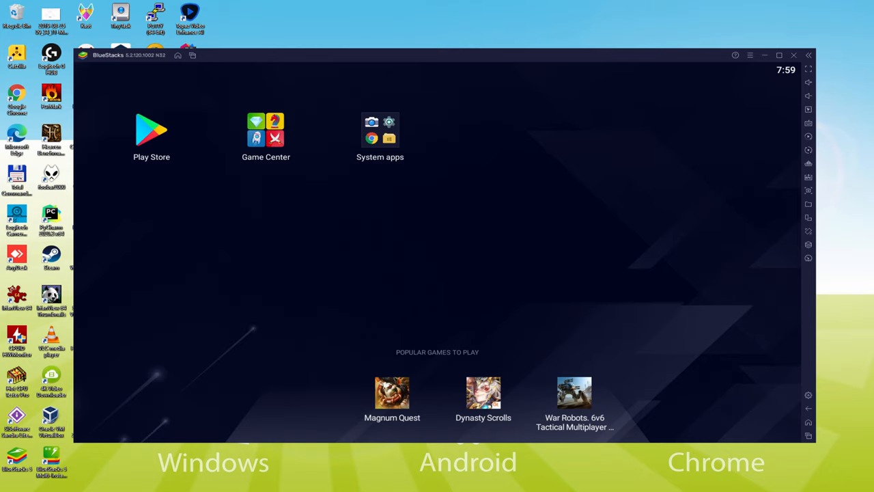
mouse_move(153, 134)
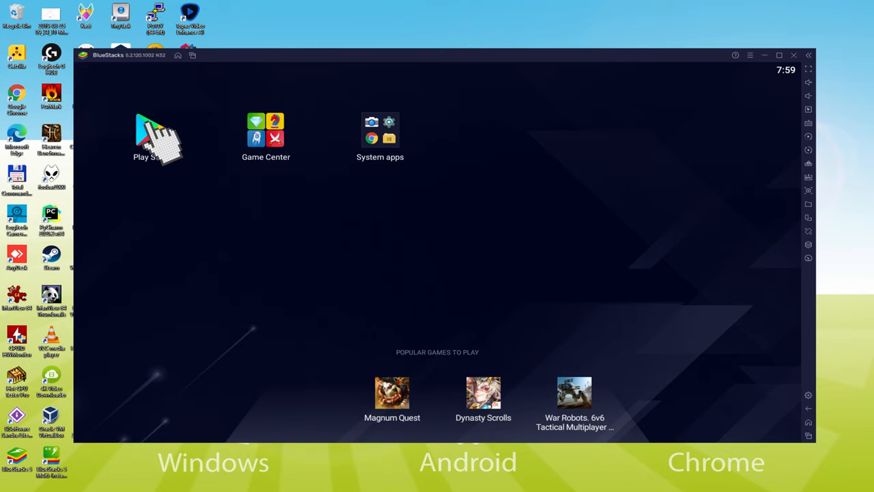
Sign in to Google Play from the Play Store with the Google account
click(150, 128)
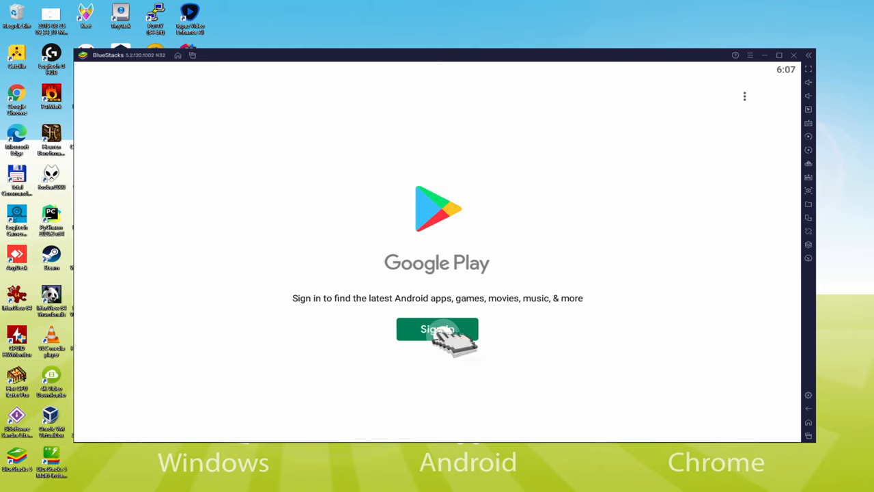
click(437, 328)
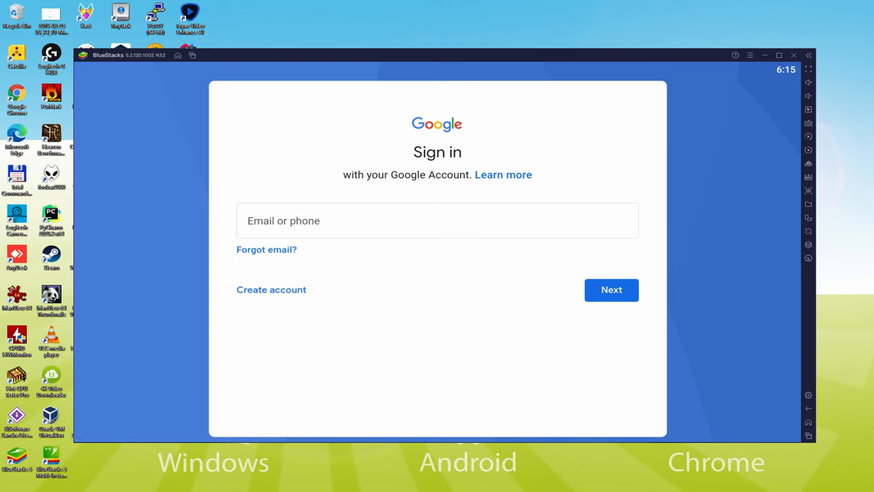
click(612, 289)
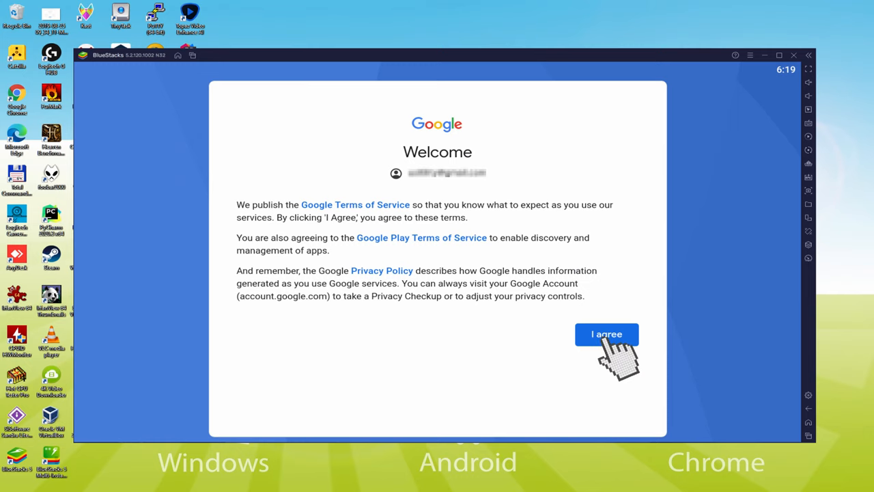
Agree to the Google terms of service and accept the Google services settings
click(607, 333)
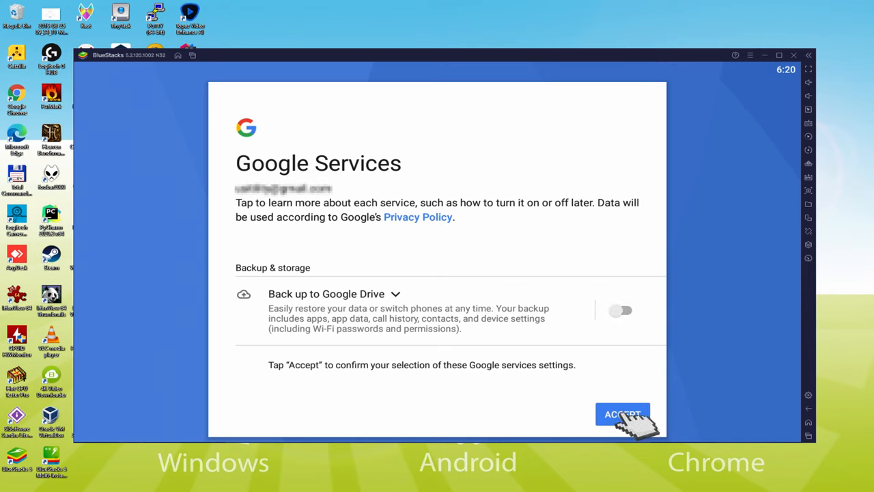
click(621, 414)
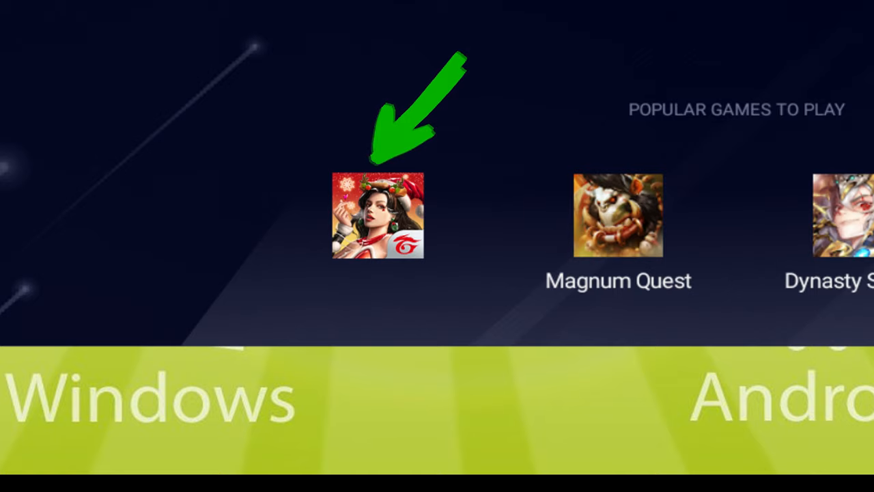
Install Kingdom of Pirates from its Play Store page under Popular Games
click(377, 219)
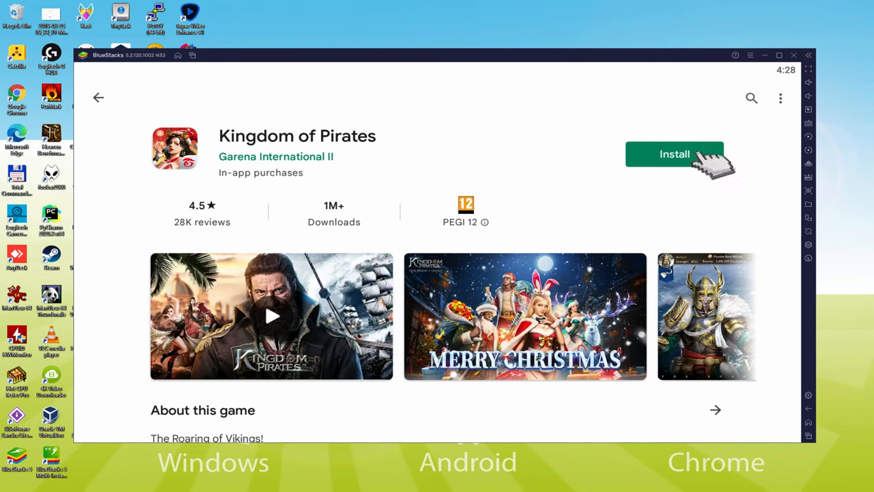
click(675, 153)
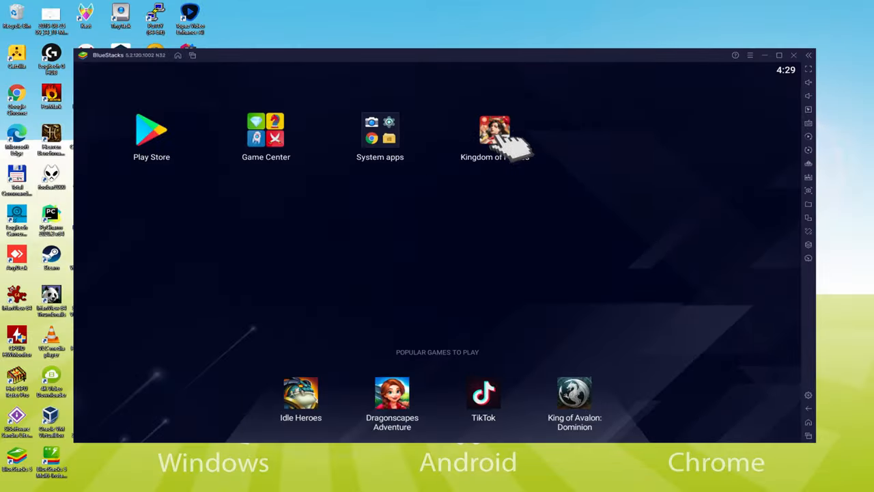
Launch Kingdom of Pirates from the home screen and enlarge the emulator window
click(496, 128)
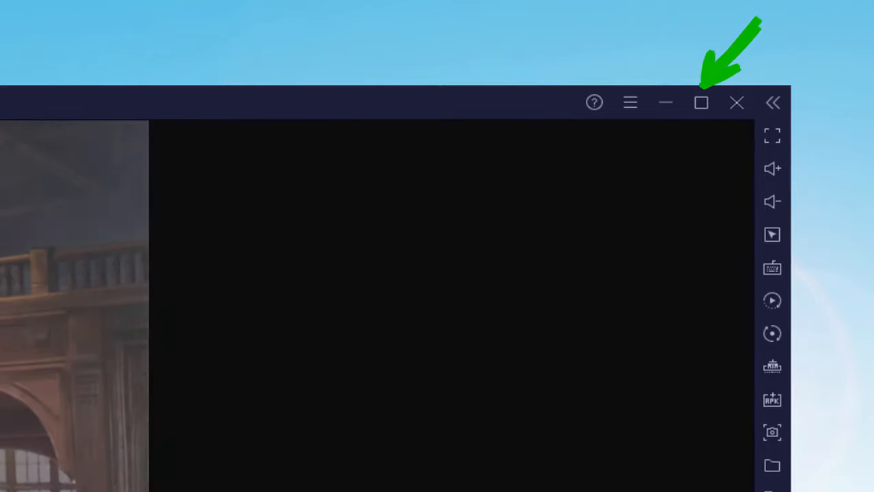
click(703, 104)
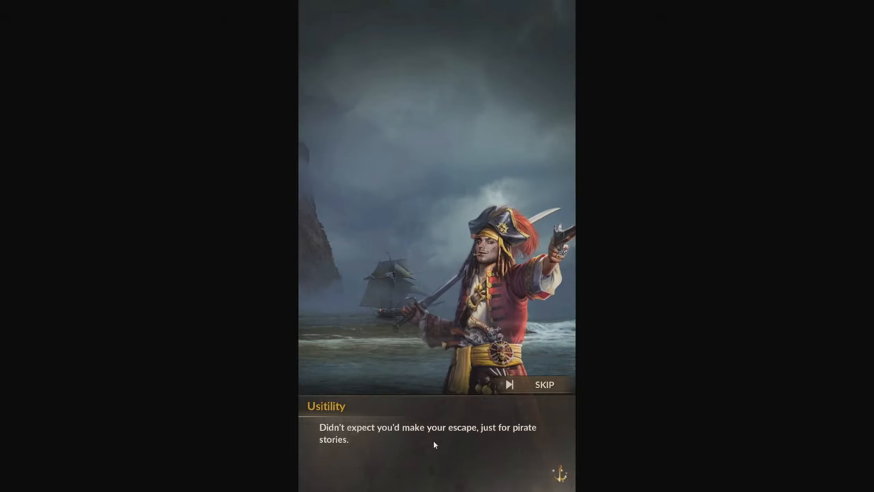
Skip the game's opening pirate story dialogue
click(435, 444)
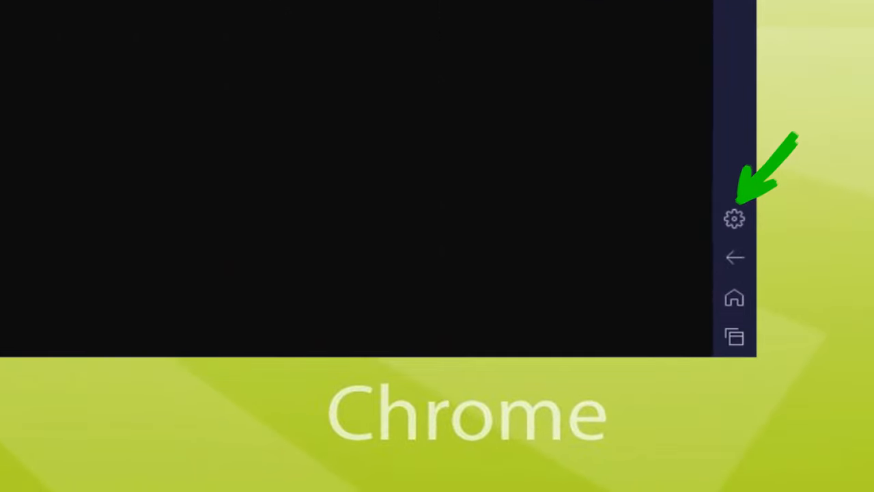
Build the Havana outpost from the Construct the Havana Outpost task
click(734, 218)
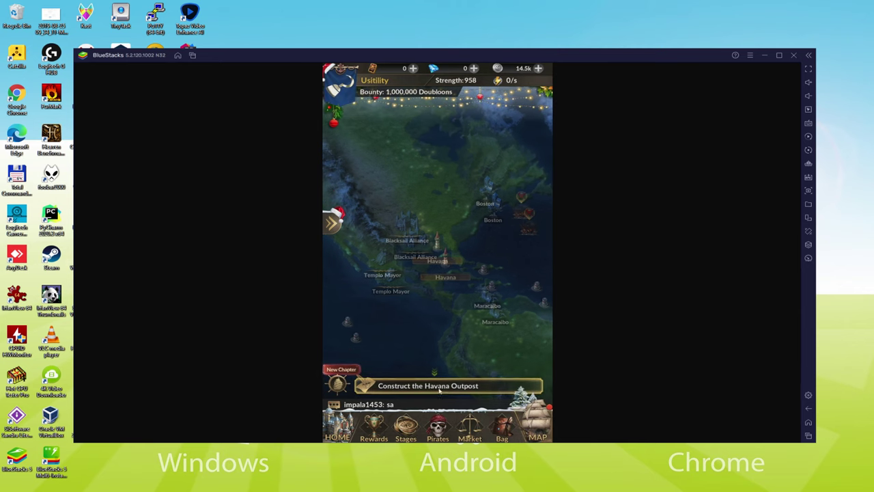
click(440, 386)
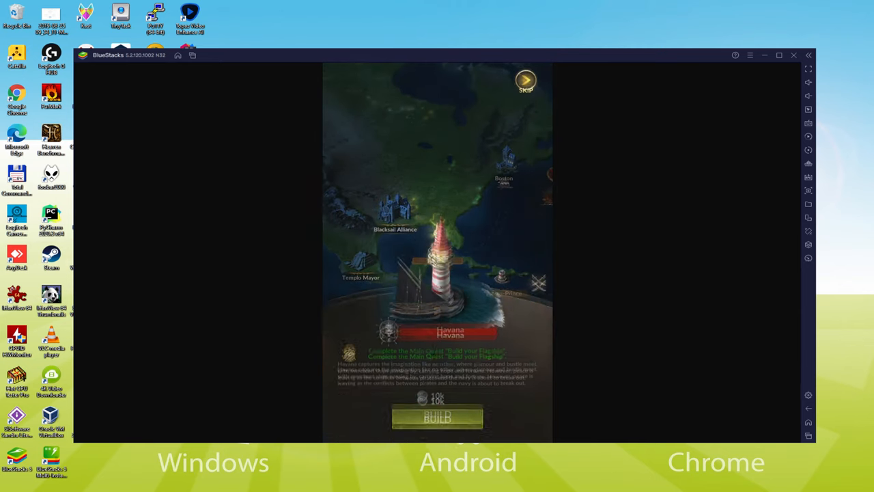
click(438, 418)
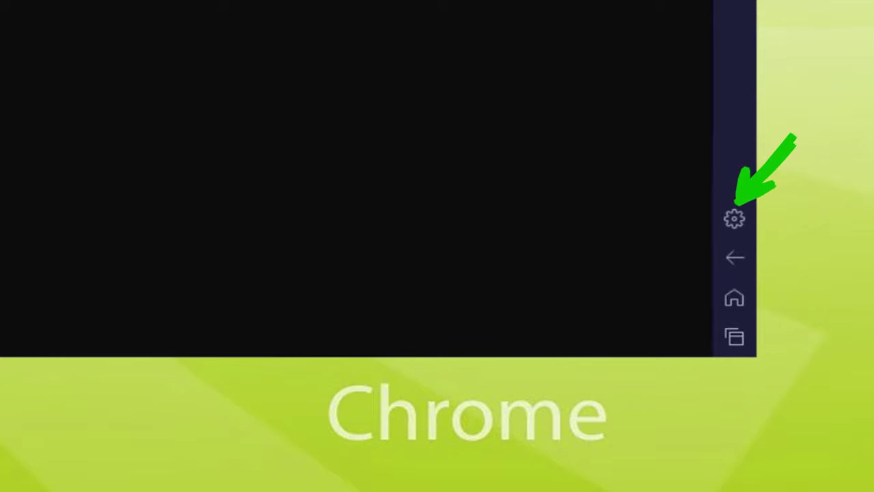
Open BlueStacks Settings on the Device page with profile and network provider
click(736, 219)
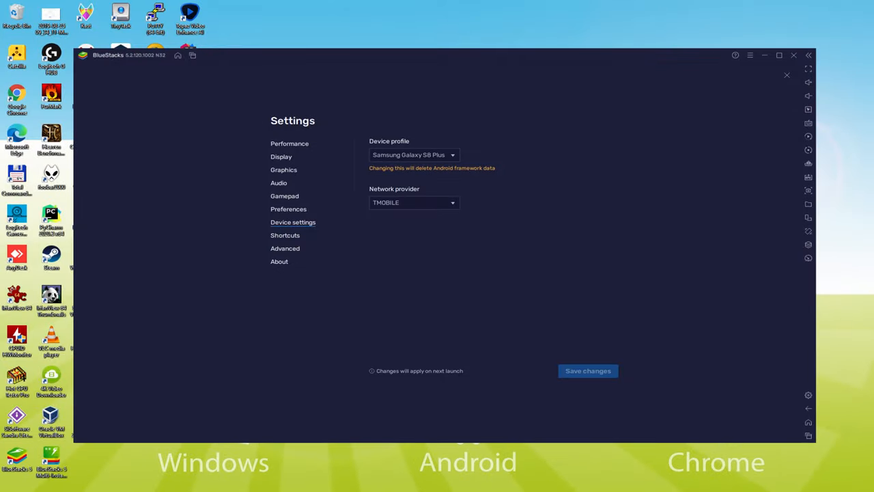